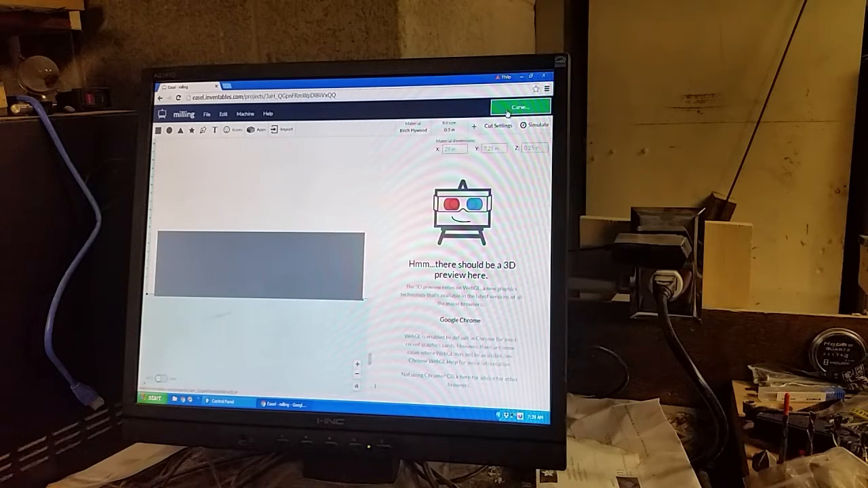
Start Carve for the design and confirm the entered material thickness
{"action": "left_click", "coordinate": [532, 106]}
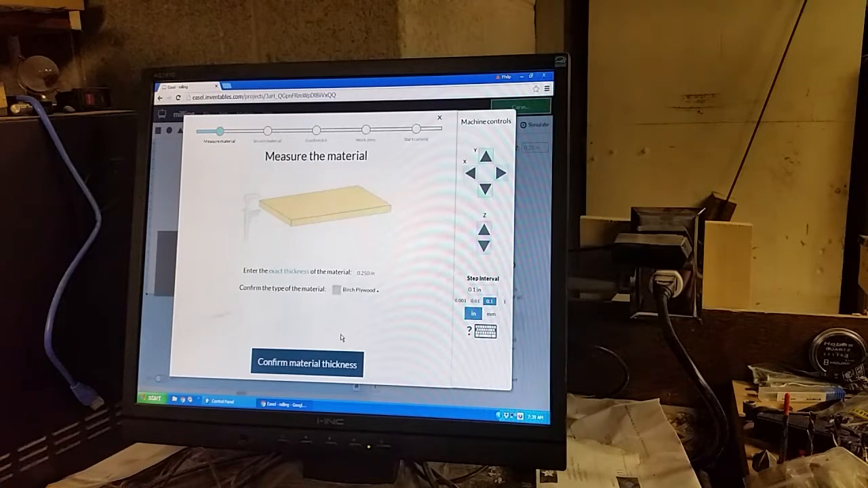
{"action": "left_click", "coordinate": [307, 363]}
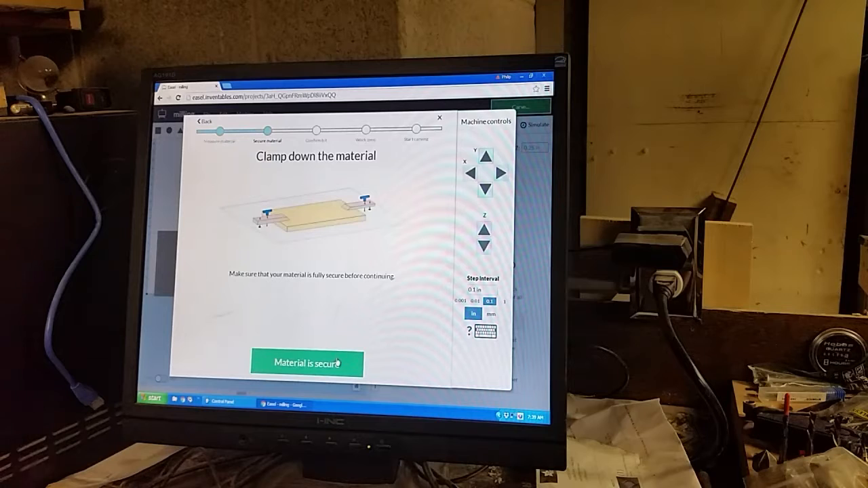
Confirm the material is clamped down so the wizard advances toward work zero
{"action": "left_click", "coordinate": [310, 364]}
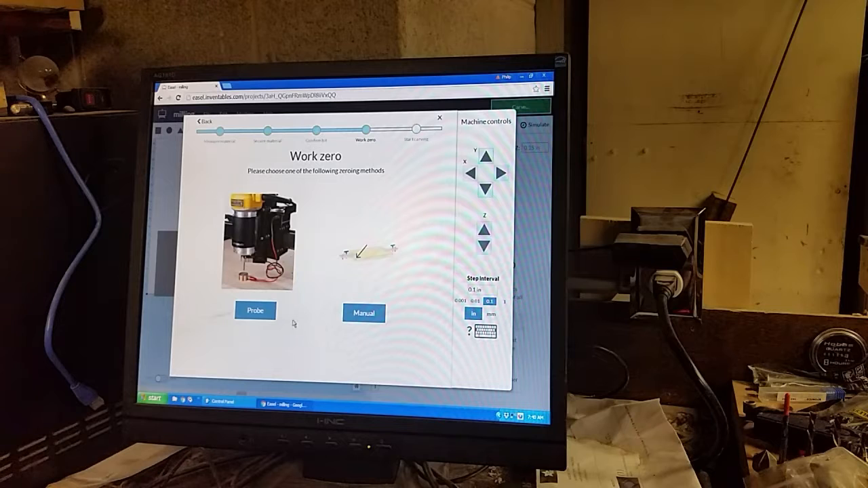
{"action": "mouse_move", "coordinate": [325, 250]}
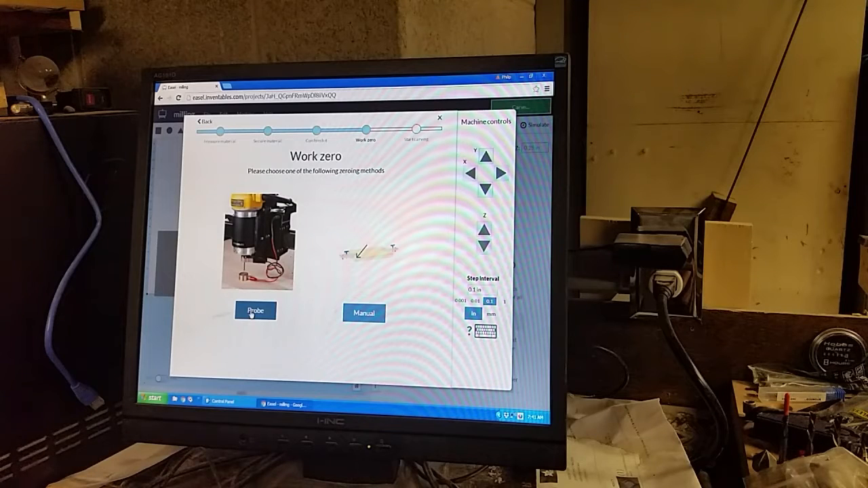
Choose probing as the zeroing method and jog the bit over the material
{"action": "left_click", "coordinate": [255, 310]}
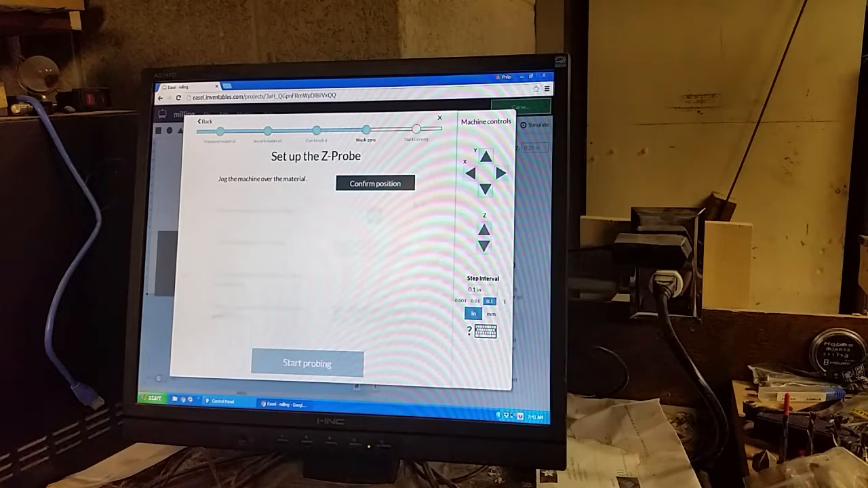
{"action": "left_click", "coordinate": [506, 300]}
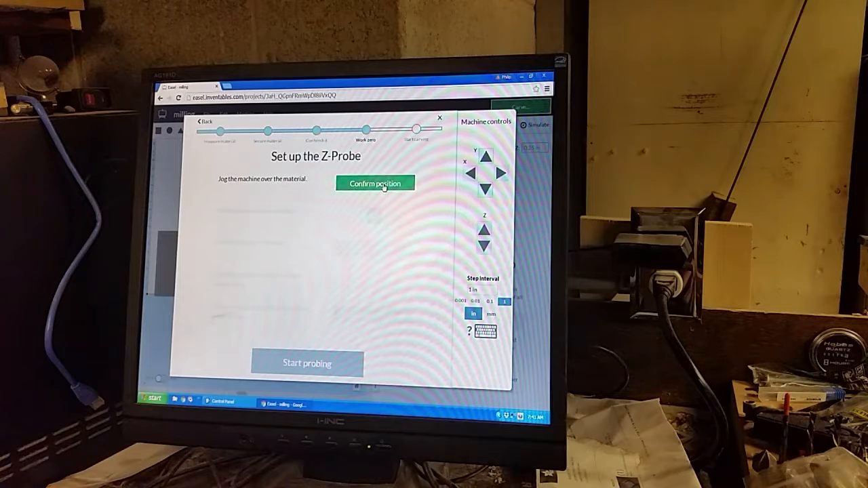
{"action": "left_click", "coordinate": [375, 183]}
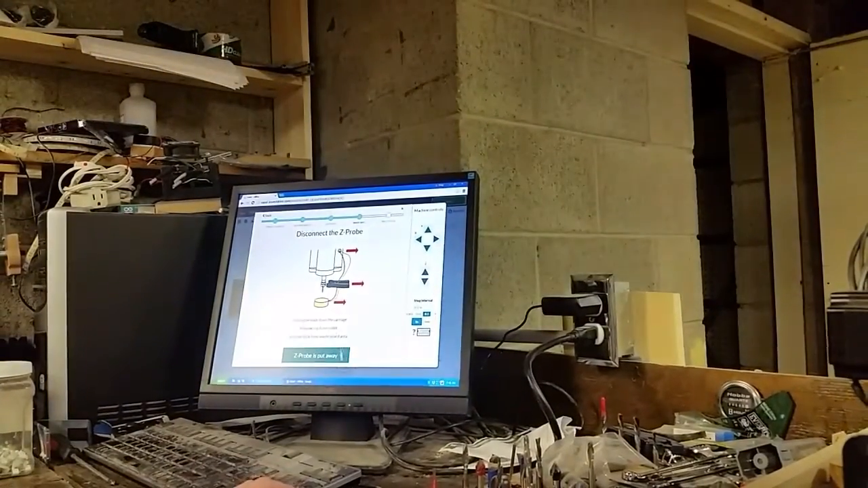
Confirm the Z-probe is put away to reach the Set XY zero step
{"action": "left_click", "coordinate": [320, 356]}
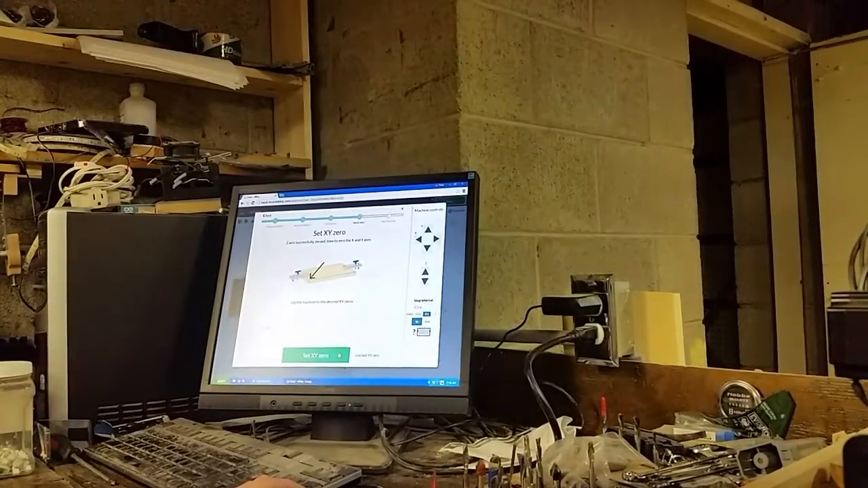